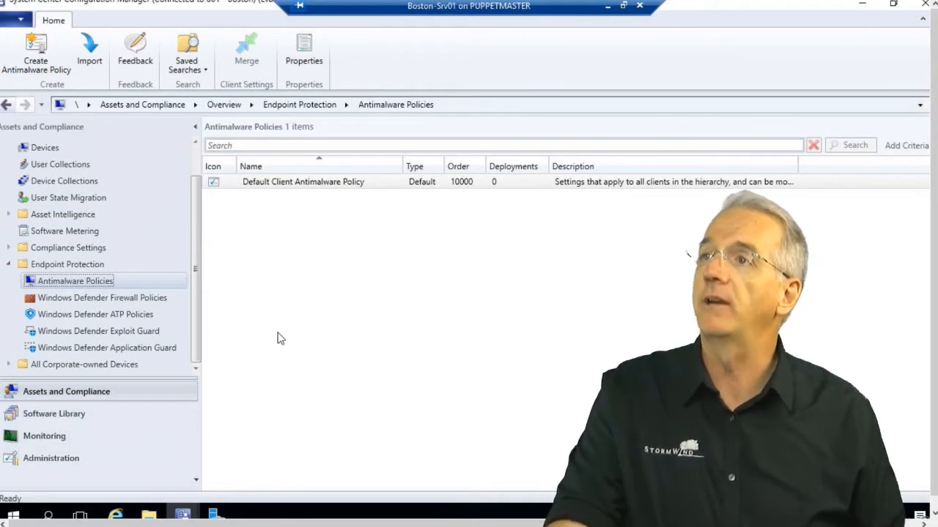
Step: Under Windows Defender Firewall Policies, start a new policy named 'corp Firewall Policy'
left_click(102, 297)
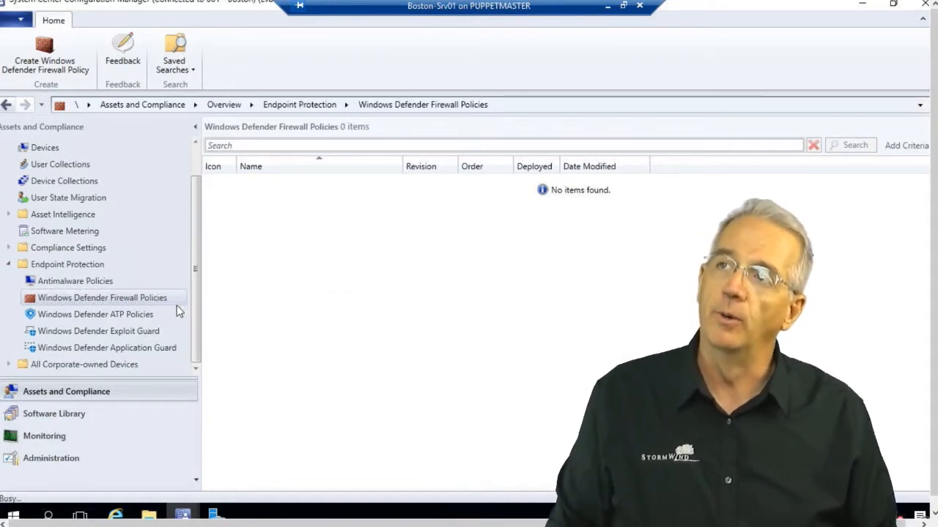
left_click(44, 51)
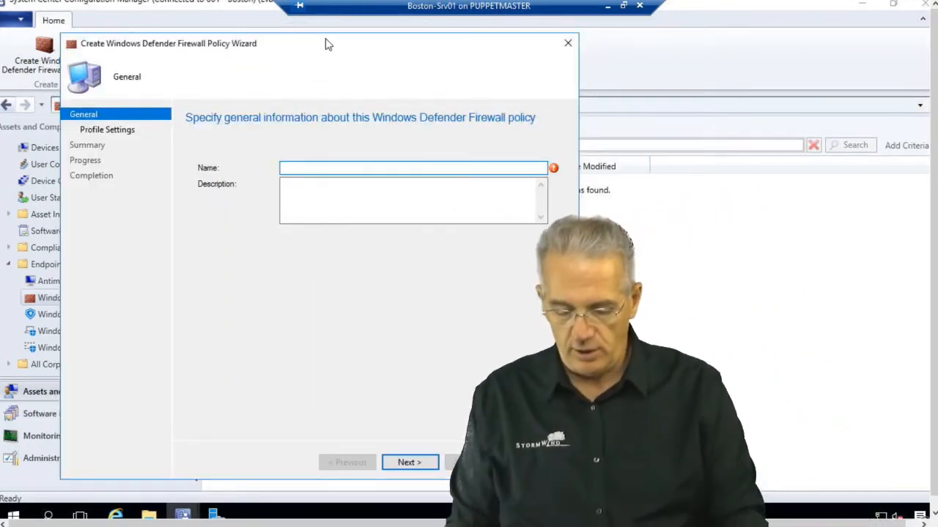
type("corp Fi")
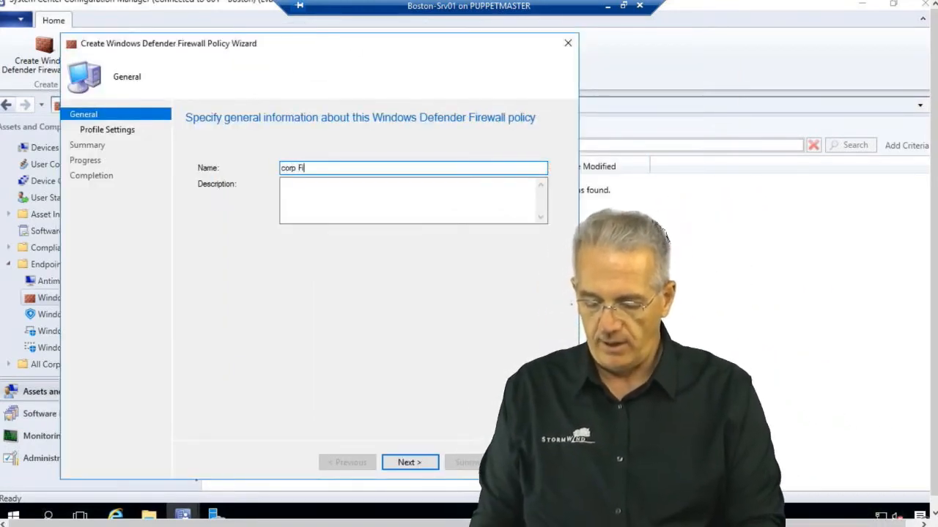
type("rewall Pol")
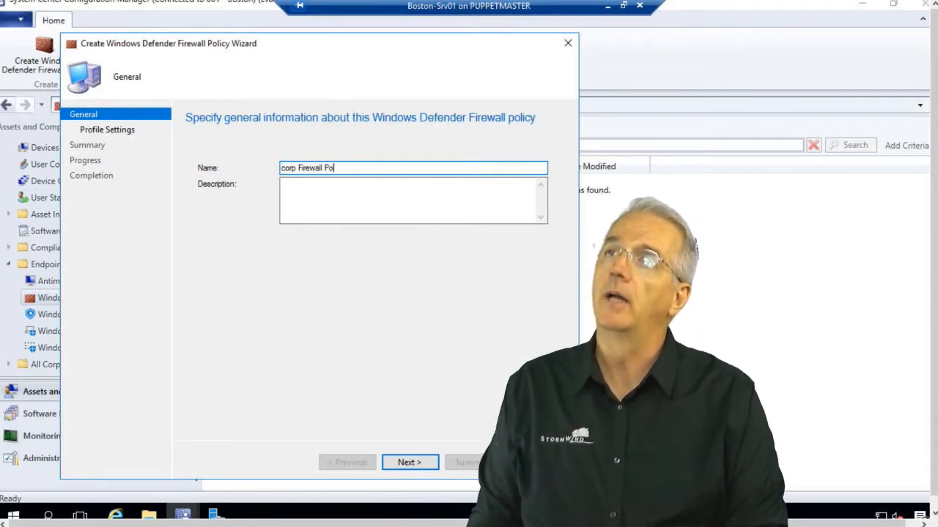
type("icy")
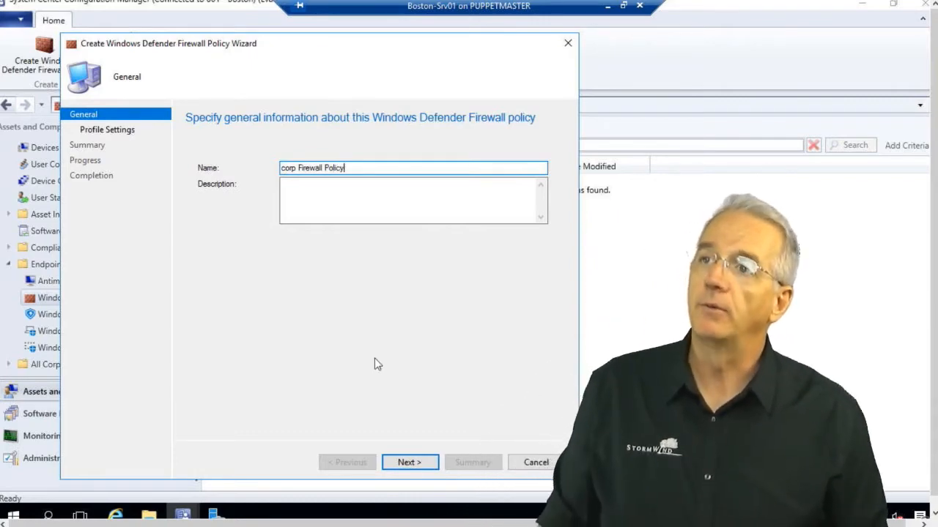
Step: On Profile Settings, set Enable Windows Defender Firewall to Yes for Domain, Private and Public
left_click(409, 462)
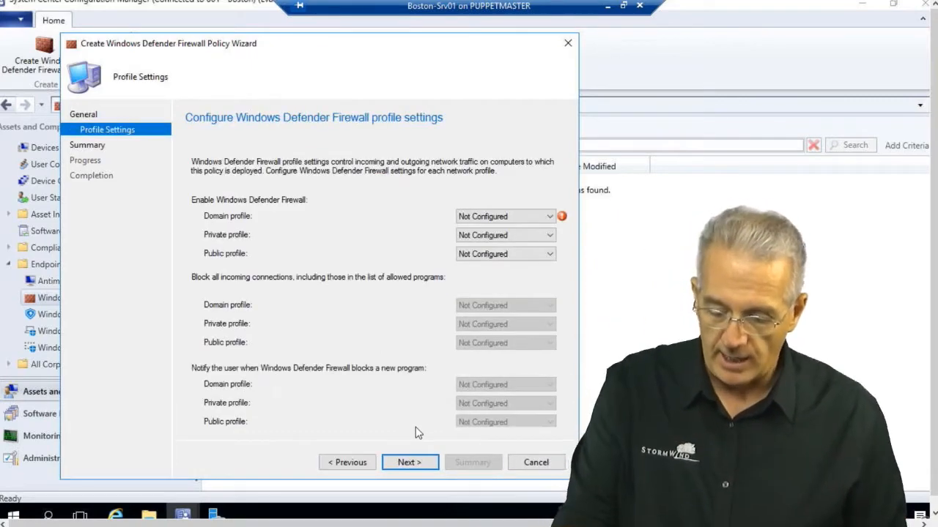
mouse_move(288, 206)
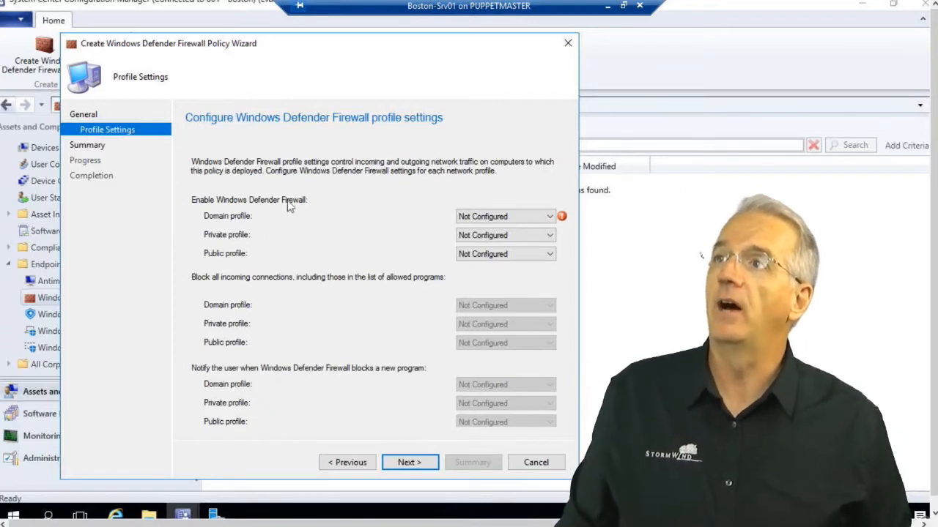
mouse_move(229, 222)
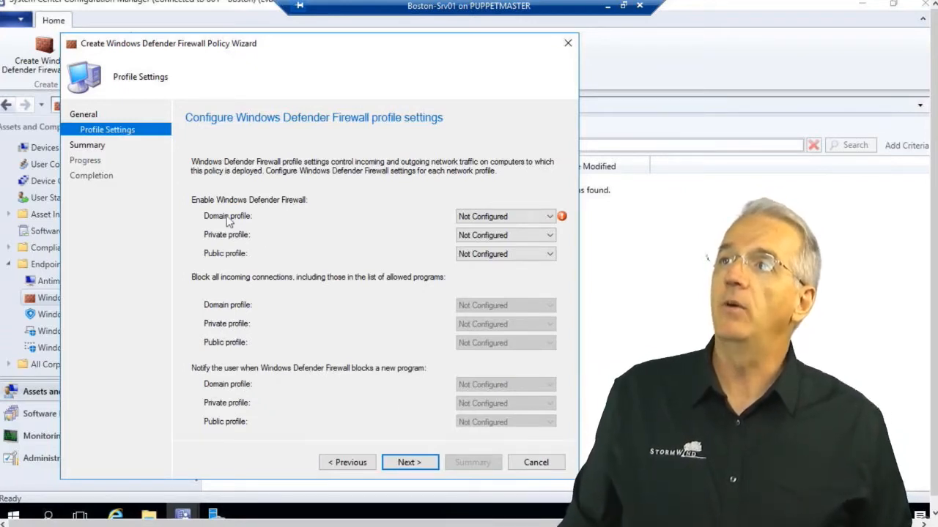
mouse_move(216, 265)
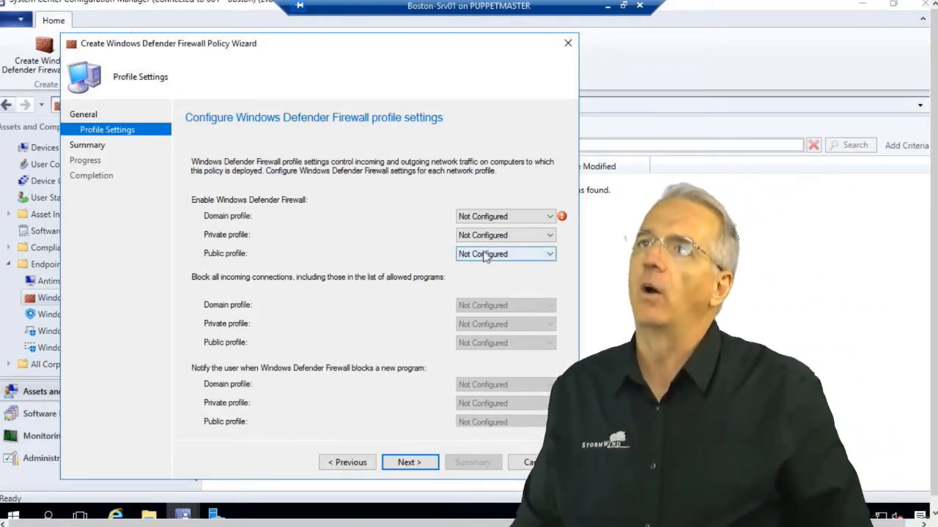
left_click(504, 216)
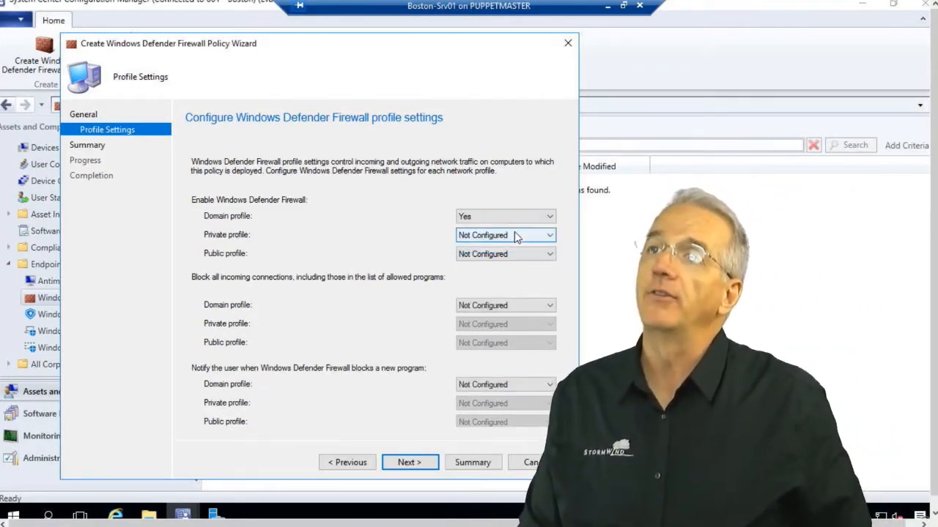
left_click(505, 253)
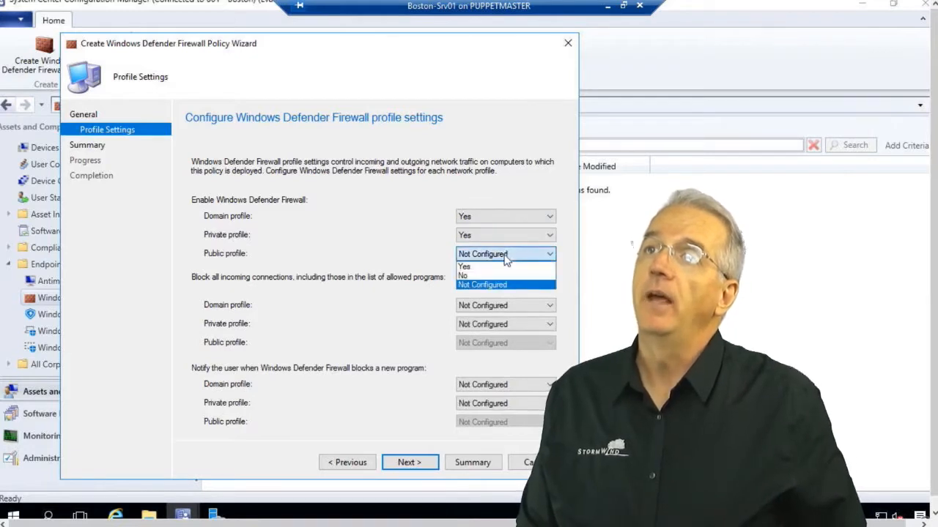
left_click(464, 266)
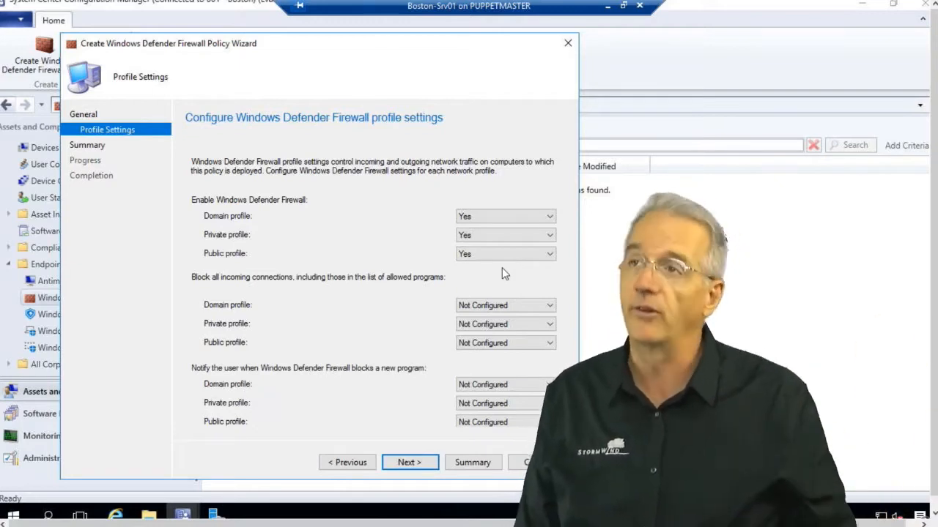
mouse_move(307, 288)
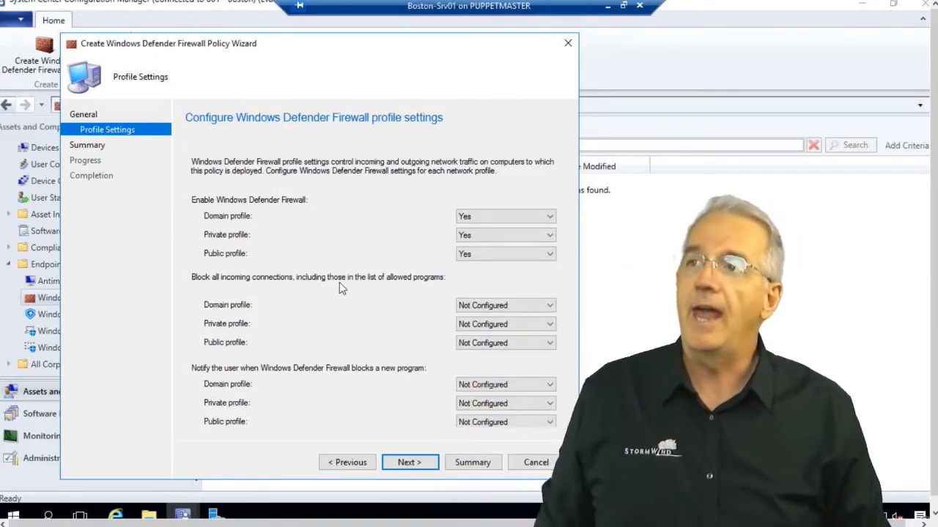
Step: Revert public-profile incoming blocking from Yes to Not Configured; keep domain notification Not Configured
left_click(548, 342)
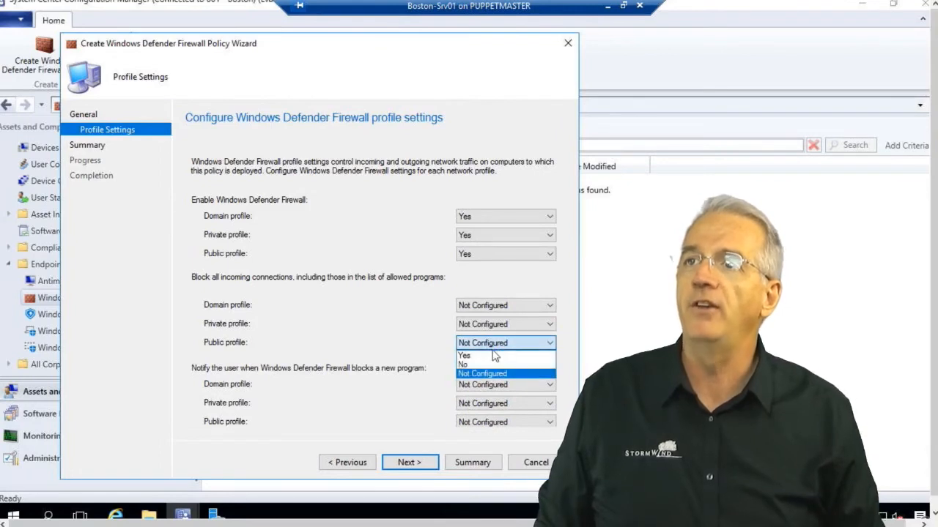
left_click(465, 356)
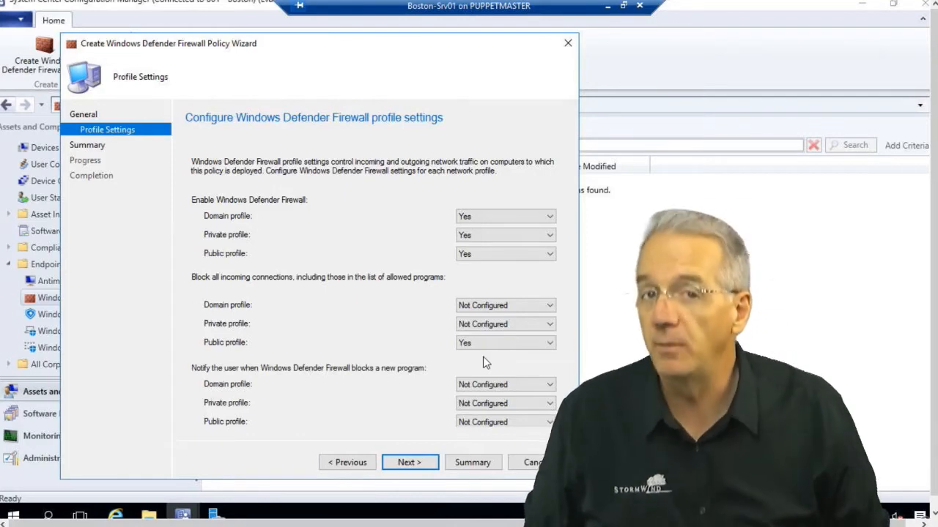
mouse_move(470, 367)
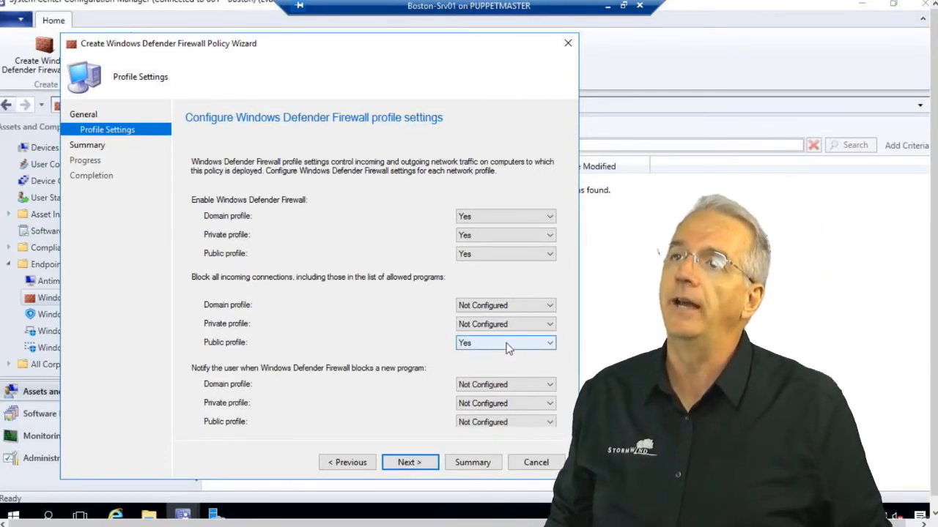
left_click(506, 342)
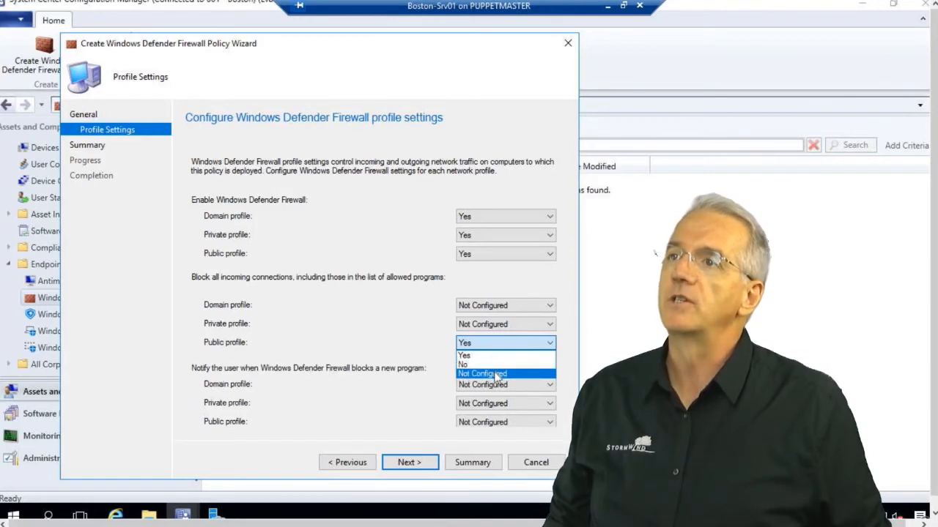
left_click(482, 374)
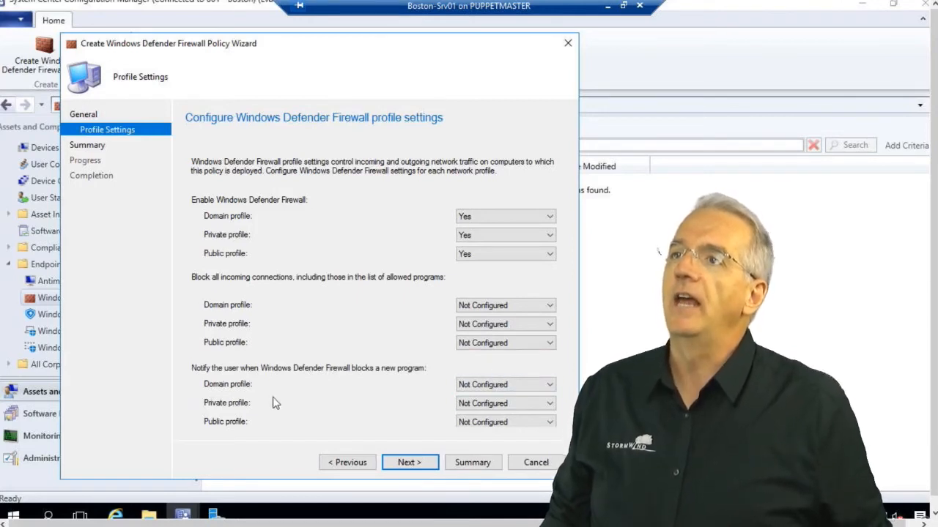
mouse_move(265, 375)
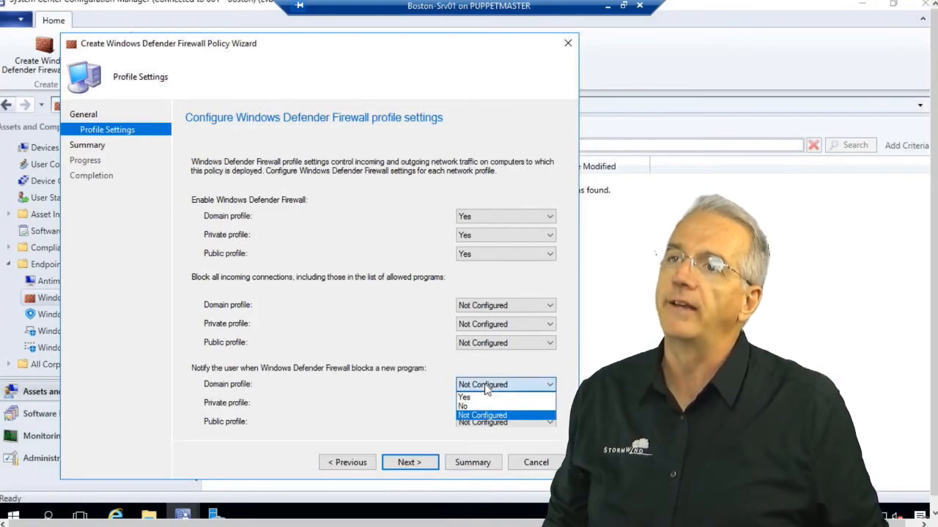
mouse_move(447, 391)
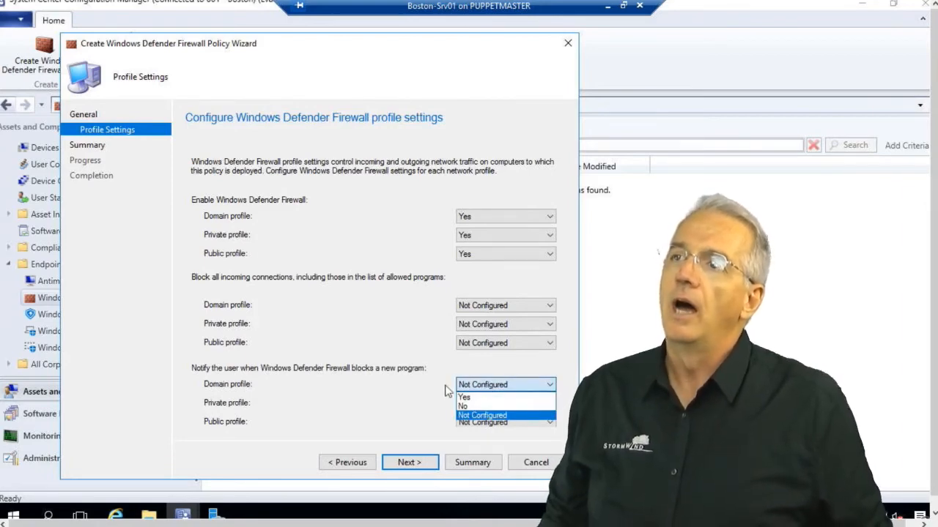
left_click(482, 415)
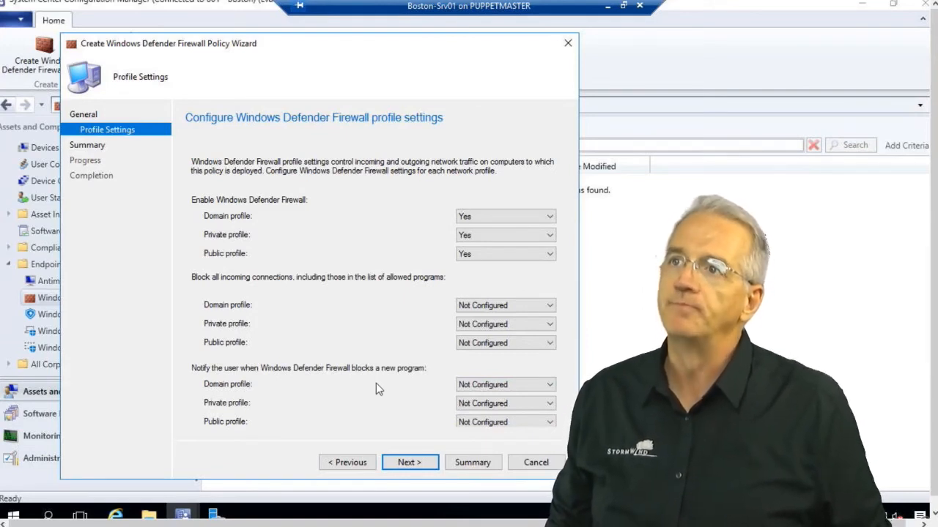
mouse_move(442, 378)
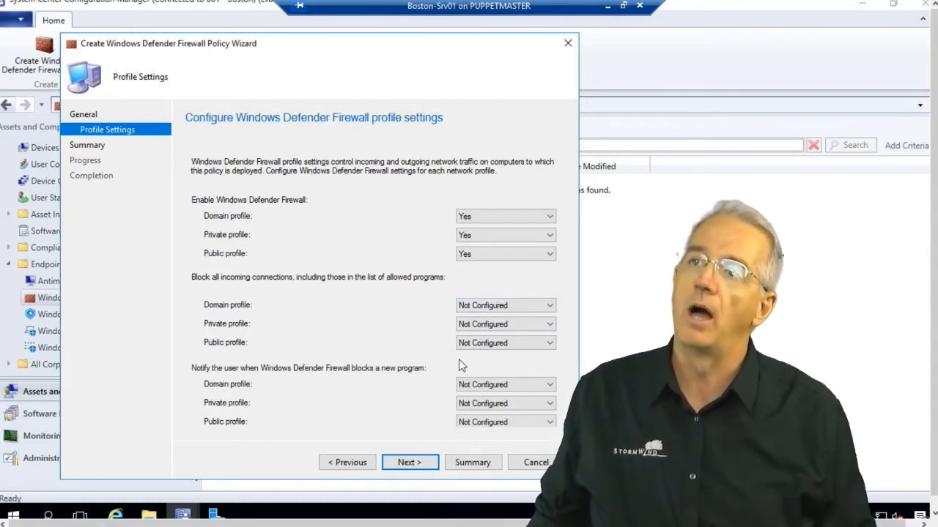
mouse_move(449, 373)
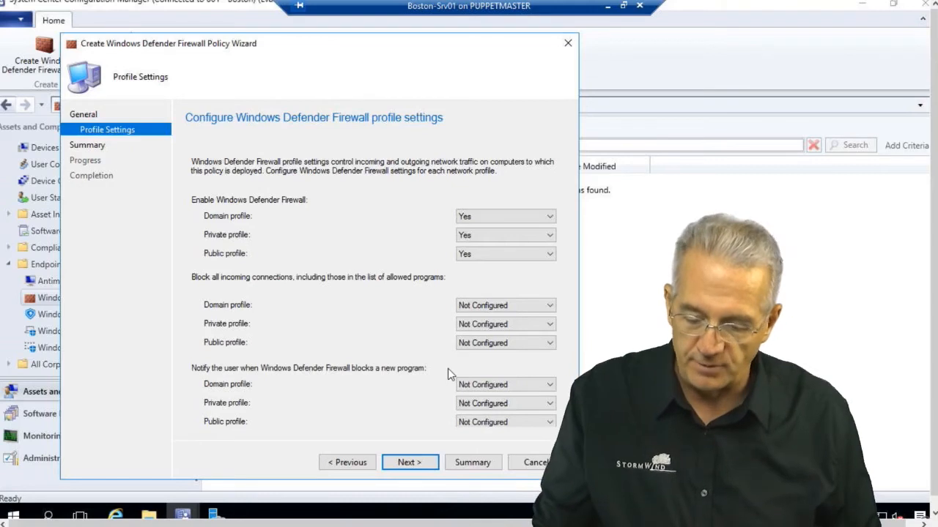
mouse_move(430, 387)
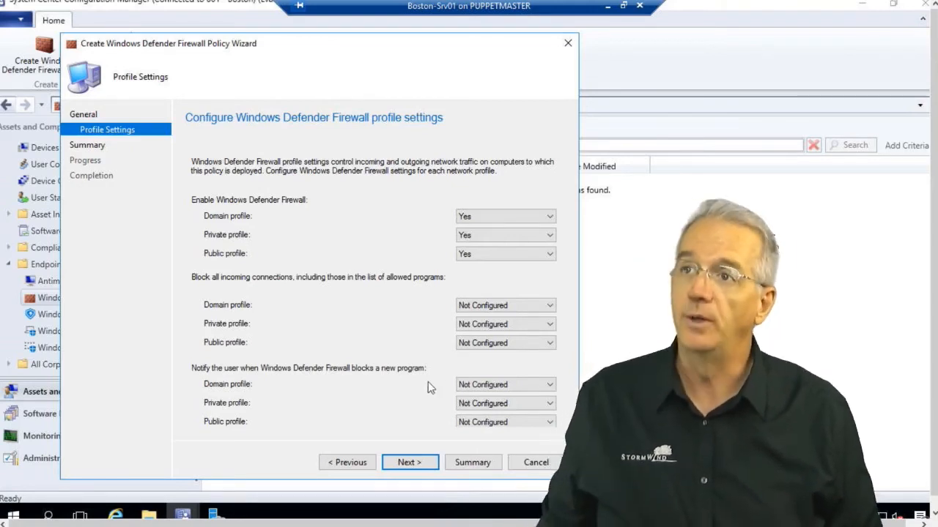
Step: Review the settings summary and create the corp Firewall Policy
left_click(409, 462)
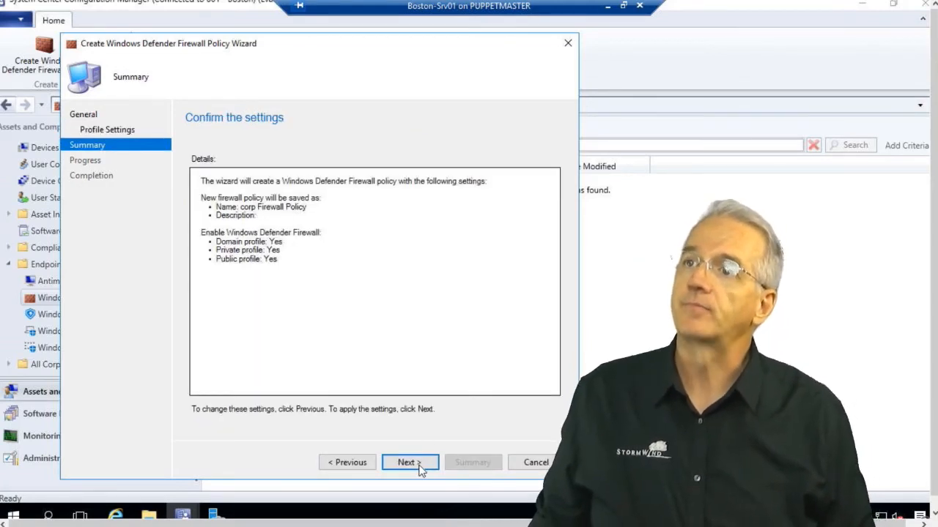
left_click(406, 462)
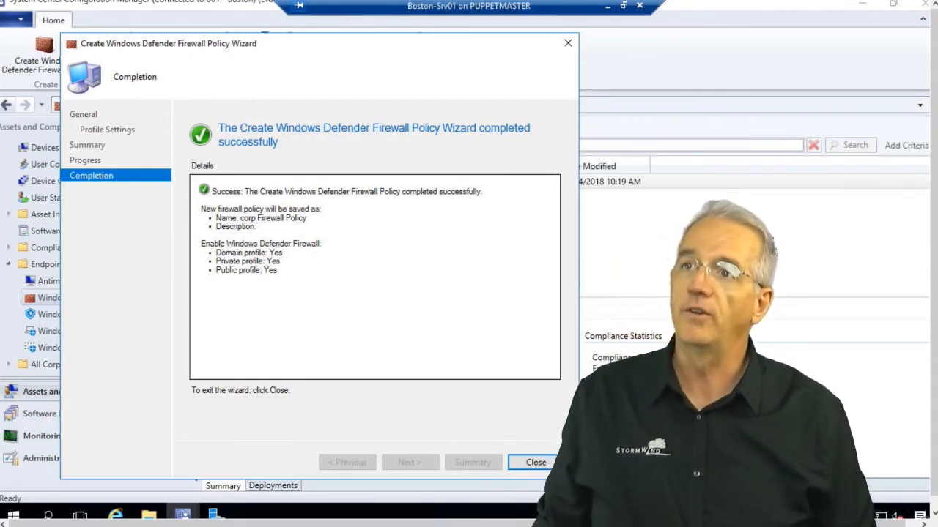
Step: Deploy corp Firewall Policy to a browsed collection and refresh to show Deployed: Yes
left_click(534, 462)
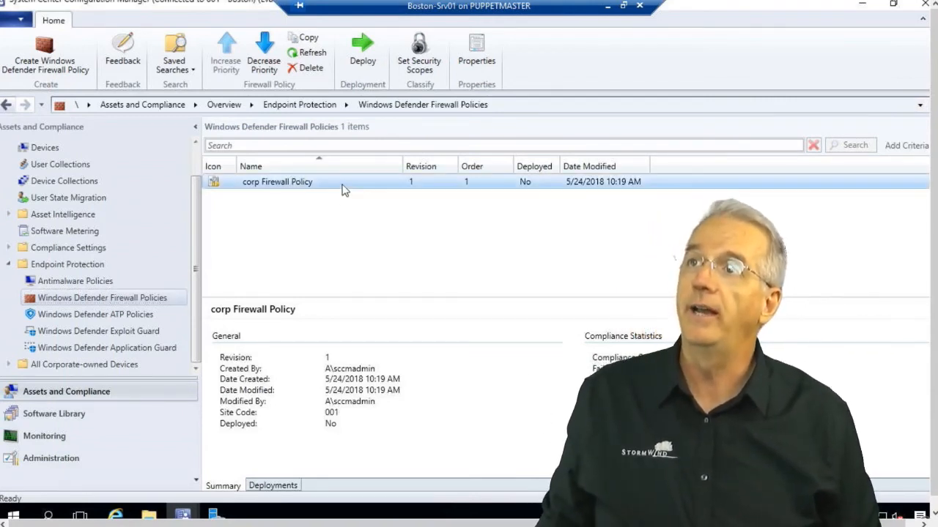
left_click(361, 51)
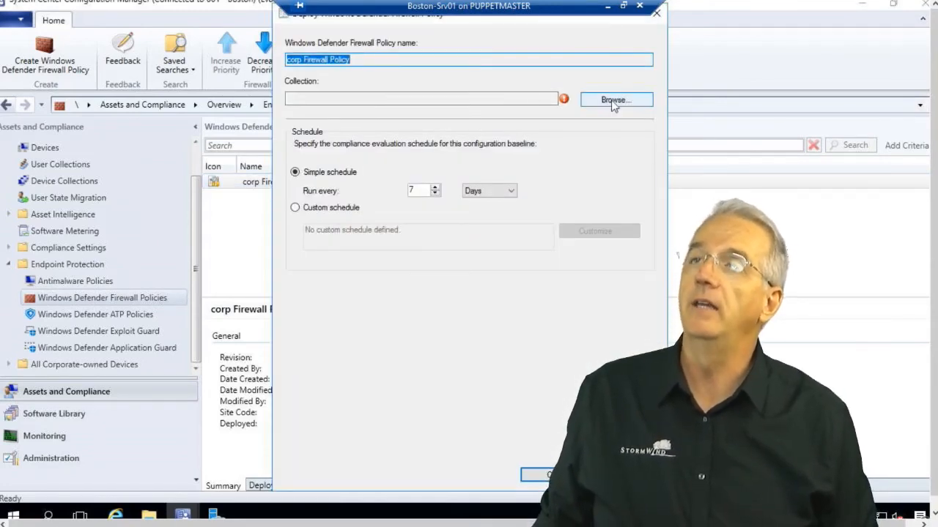
left_click(615, 100)
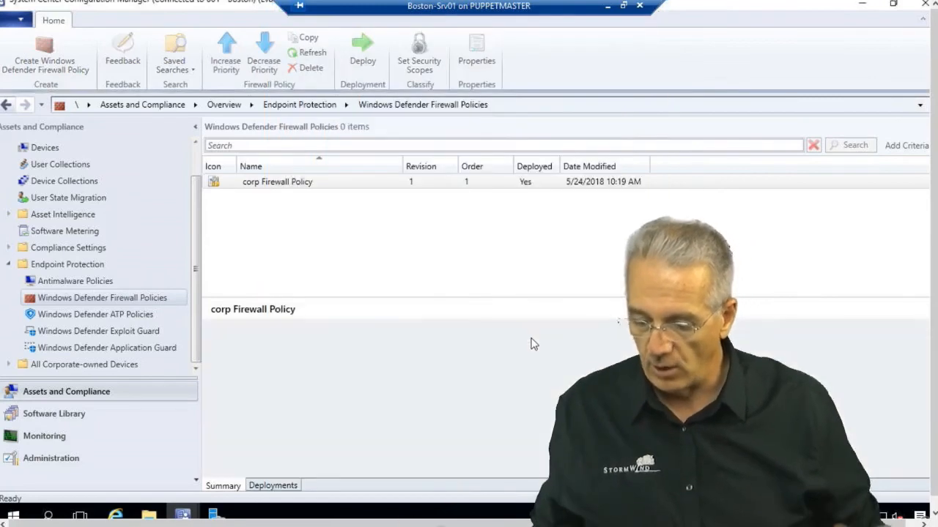
left_click(277, 181)
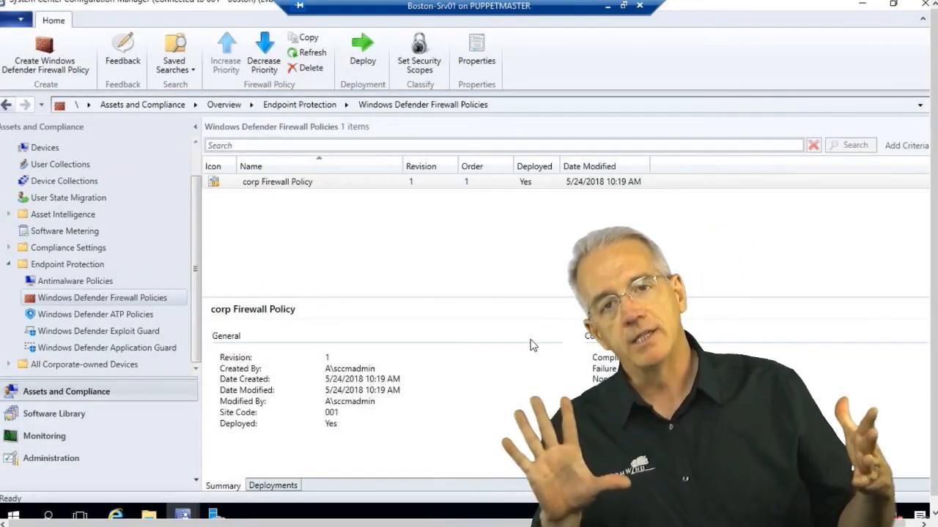